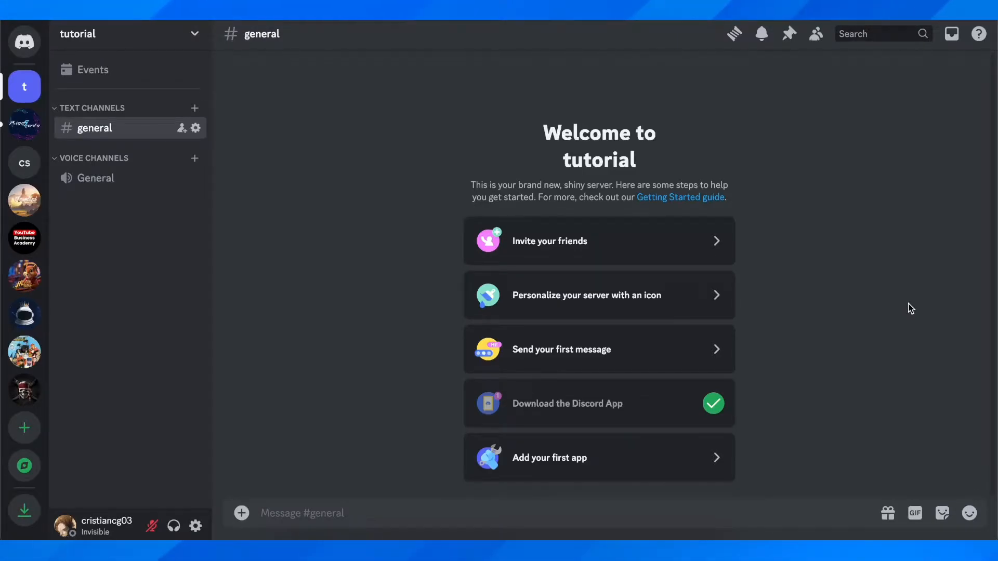
{"action": "mouse_move", "coordinate": [390, 238]}
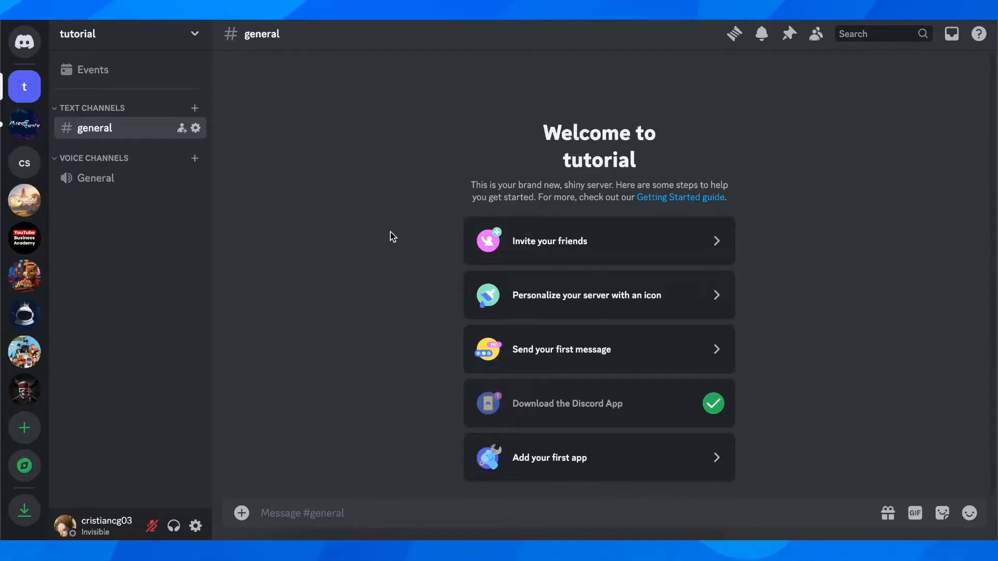
{"action": "mouse_move", "coordinate": [393, 183]}
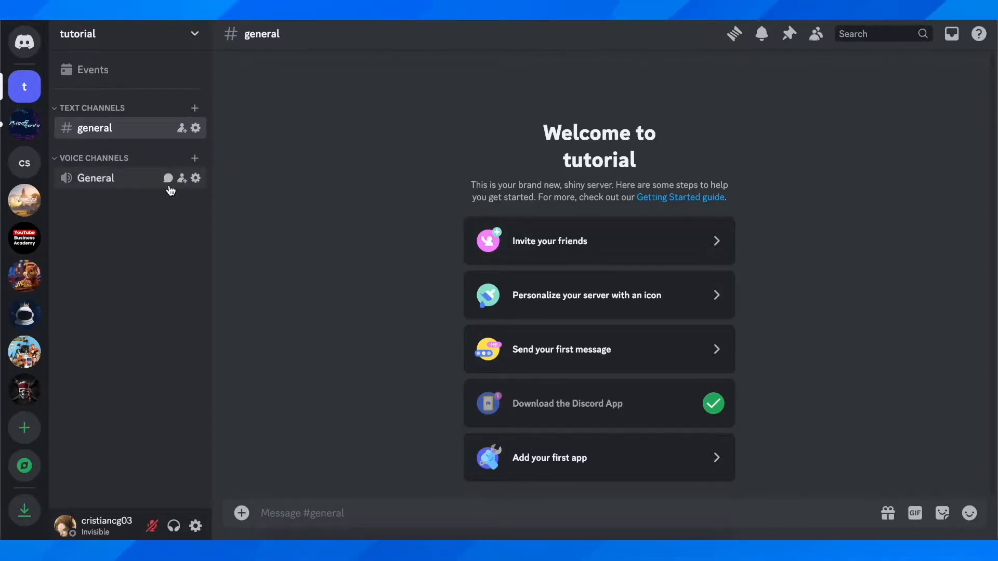
{"action": "mouse_move", "coordinate": [120, 181]}
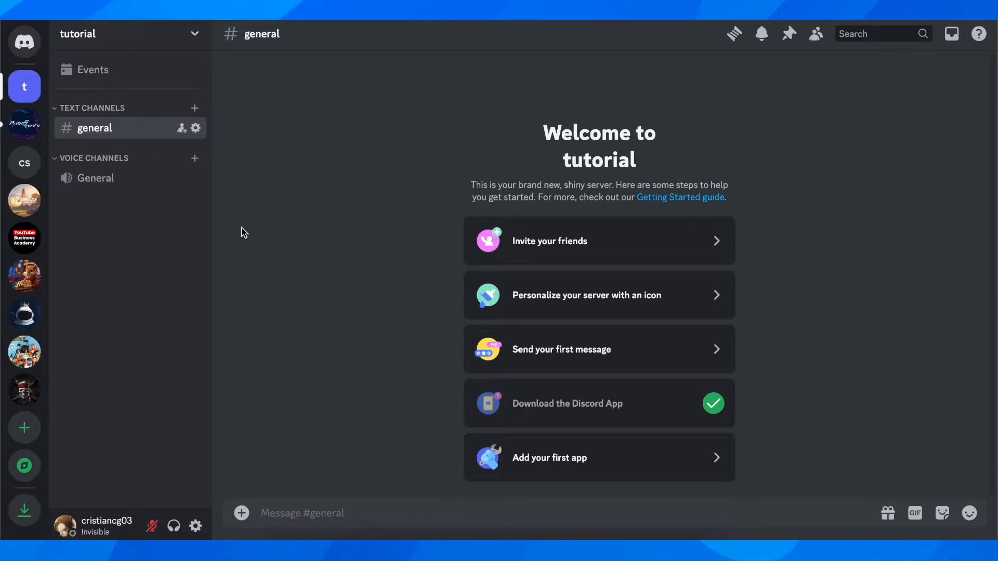
{"action": "mouse_move", "coordinate": [160, 471]}
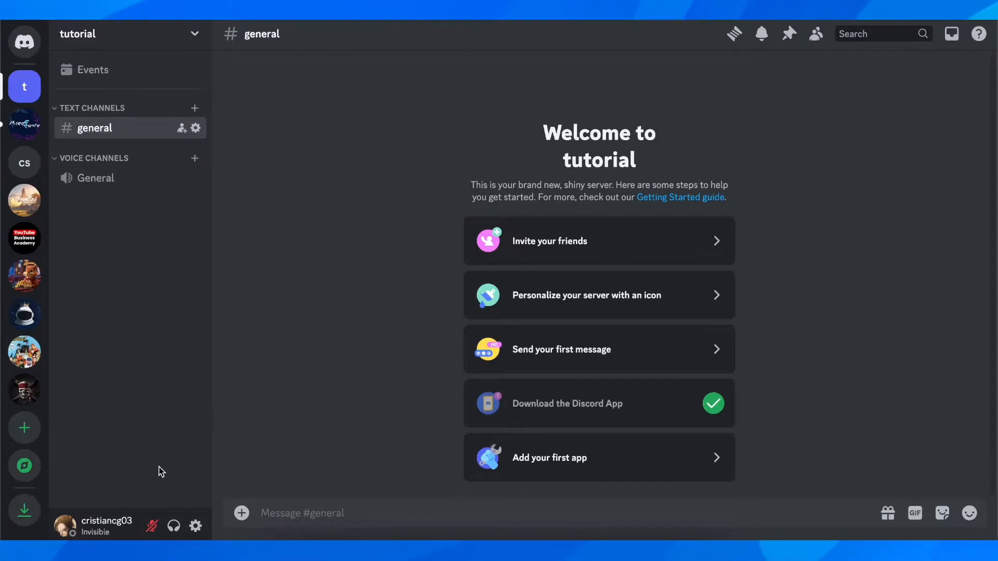
{"action": "mouse_move", "coordinate": [152, 526]}
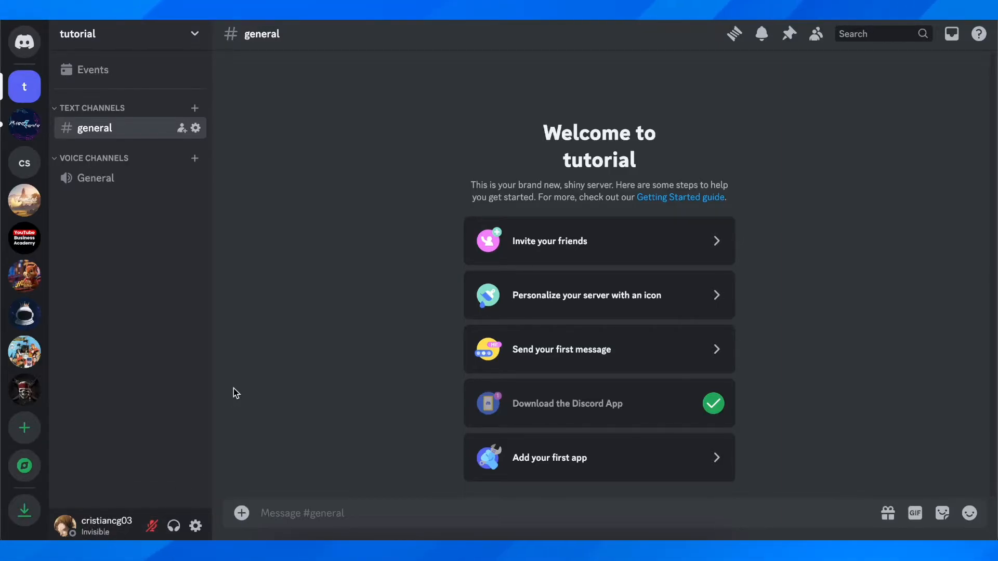
{"action": "mouse_move", "coordinate": [195, 526]}
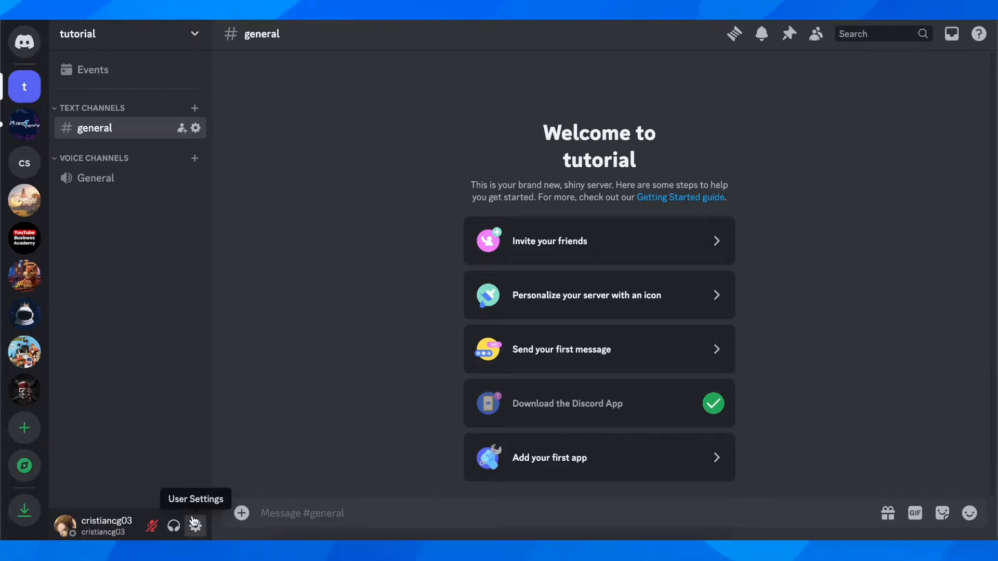
In Voice & Video settings, select Push to Talk input mode, leaving the keybind unset
{"action": "left_click", "coordinate": [196, 525]}
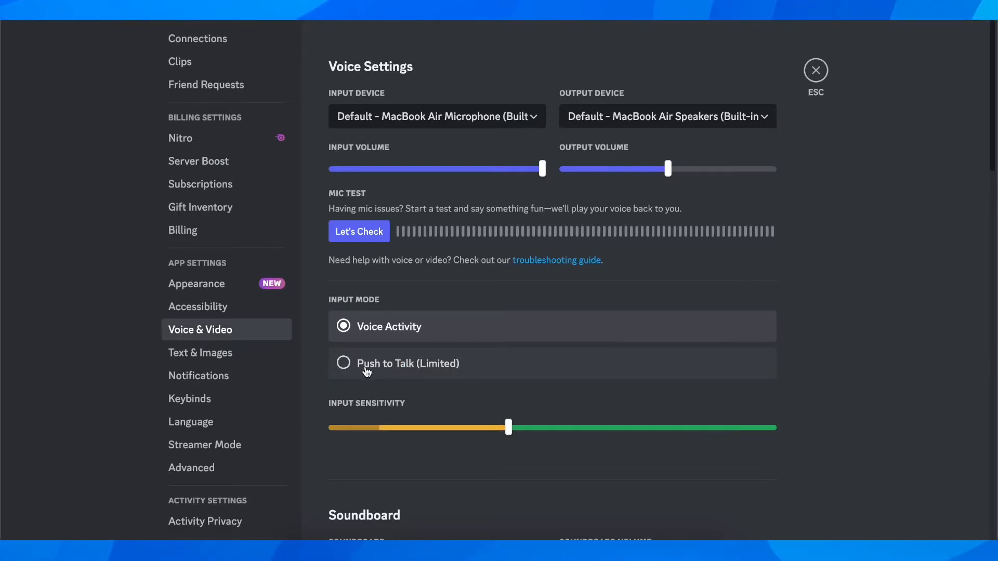
{"action": "left_click", "coordinate": [343, 362]}
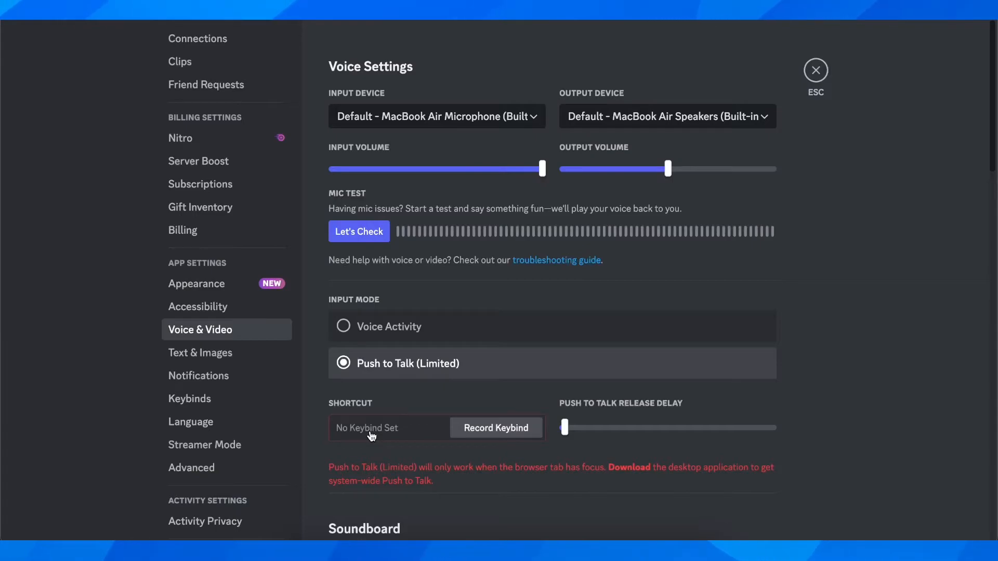
{"action": "scroll", "scroll_direction": "down", "scroll_amount": 3}
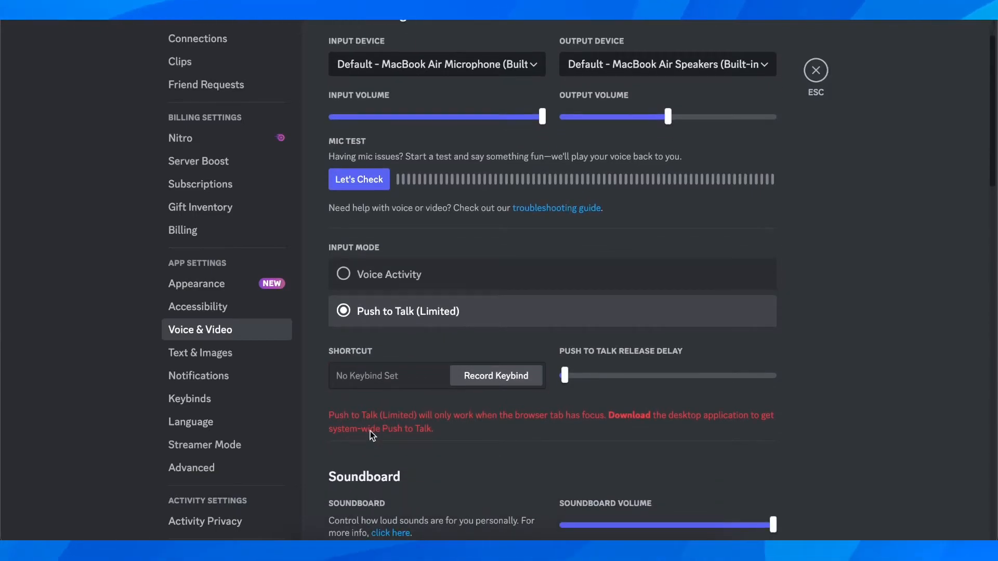
{"action": "mouse_move", "coordinate": [402, 354]}
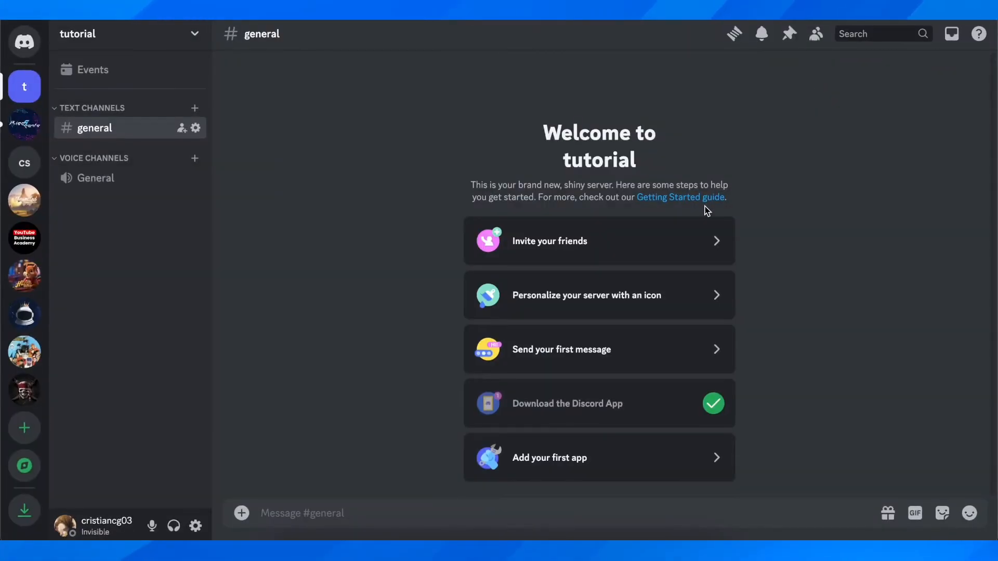
{"action": "mouse_move", "coordinate": [181, 371]}
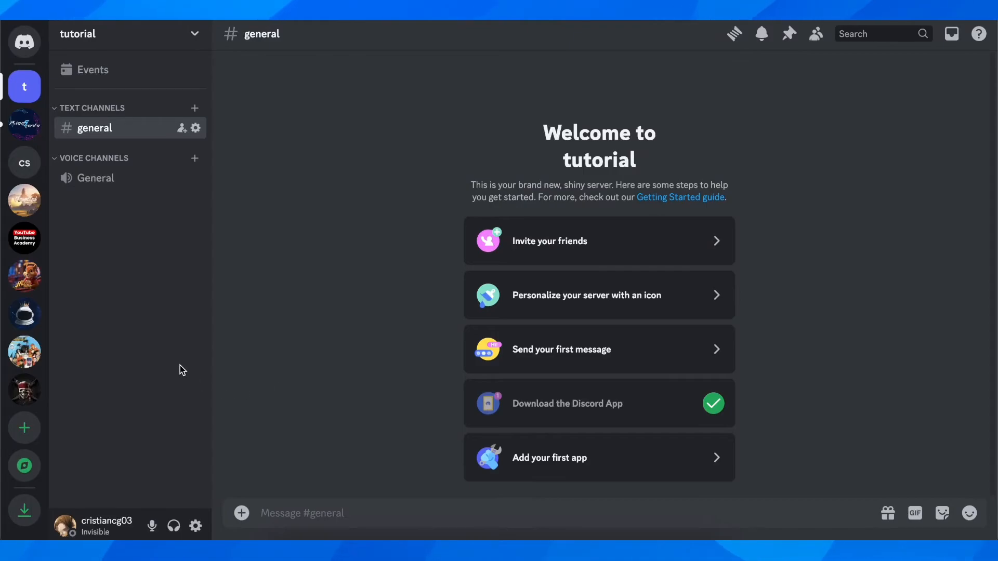
{"action": "mouse_move", "coordinate": [318, 332]}
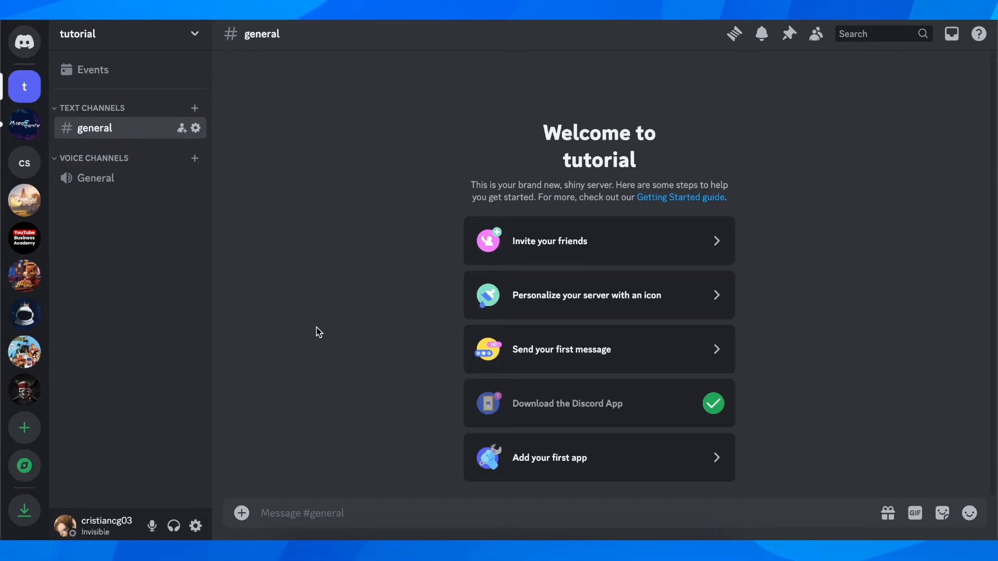
{"action": "mouse_move", "coordinate": [576, 306]}
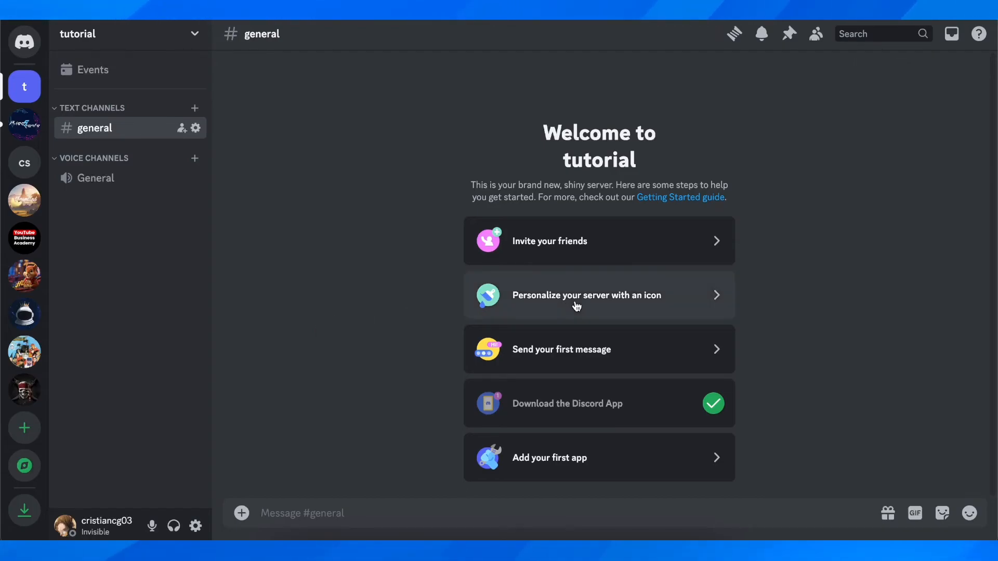
{"action": "mouse_move", "coordinate": [774, 316]}
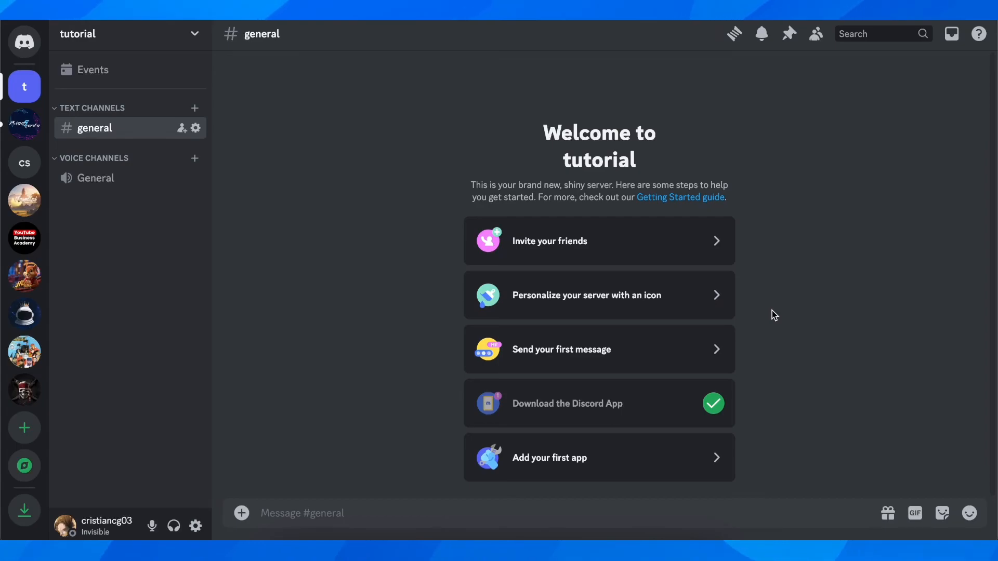
{"action": "mouse_move", "coordinate": [414, 468]}
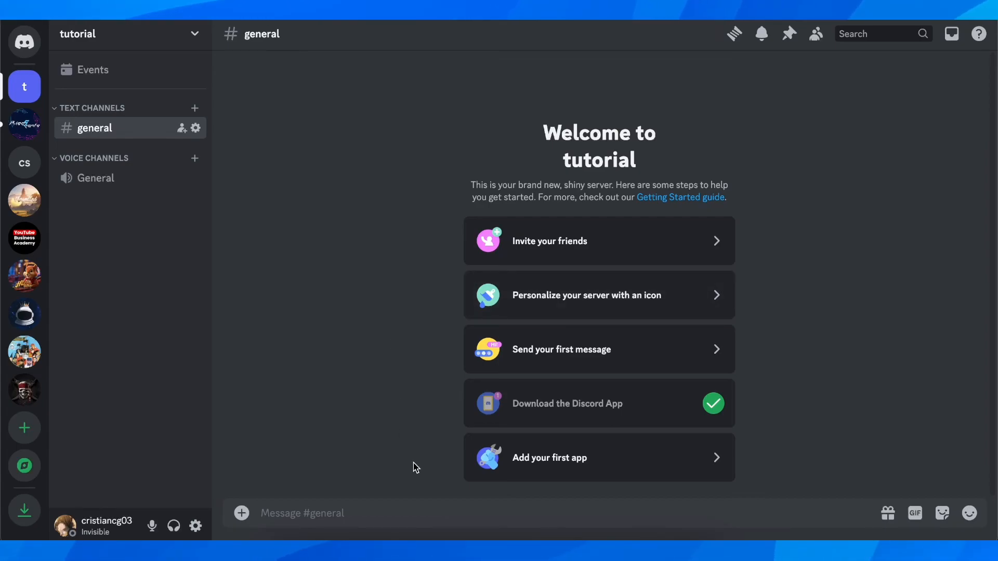